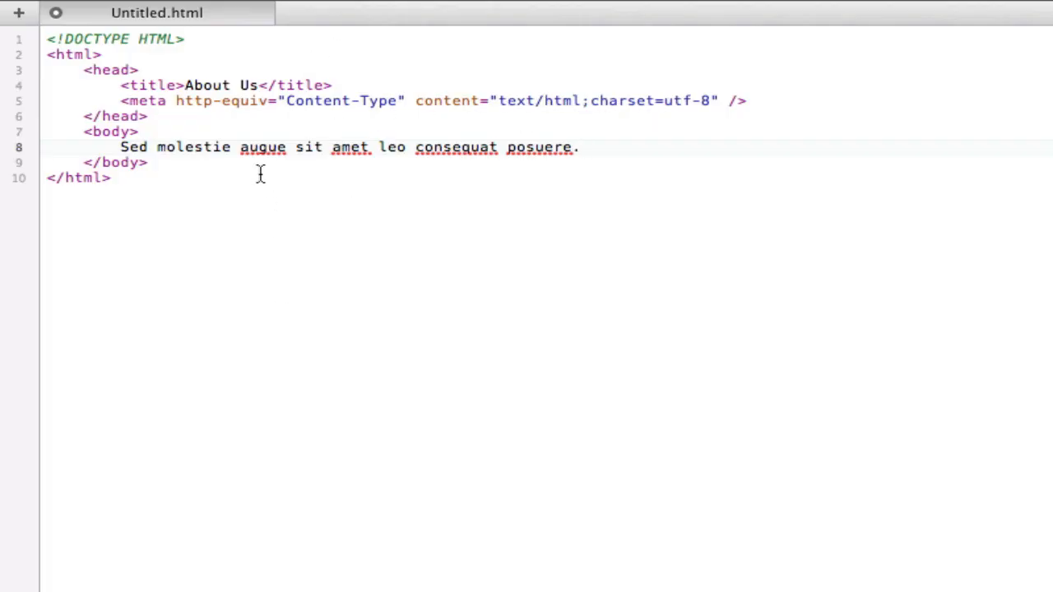
pyautogui.moveTo(264, 217)
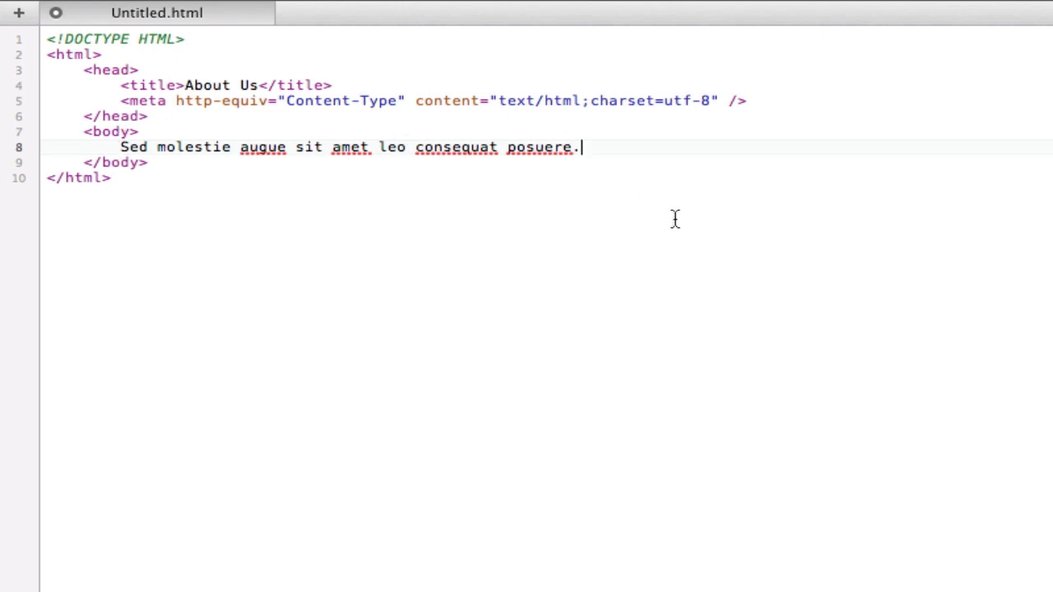
pyautogui.moveTo(337, 139)
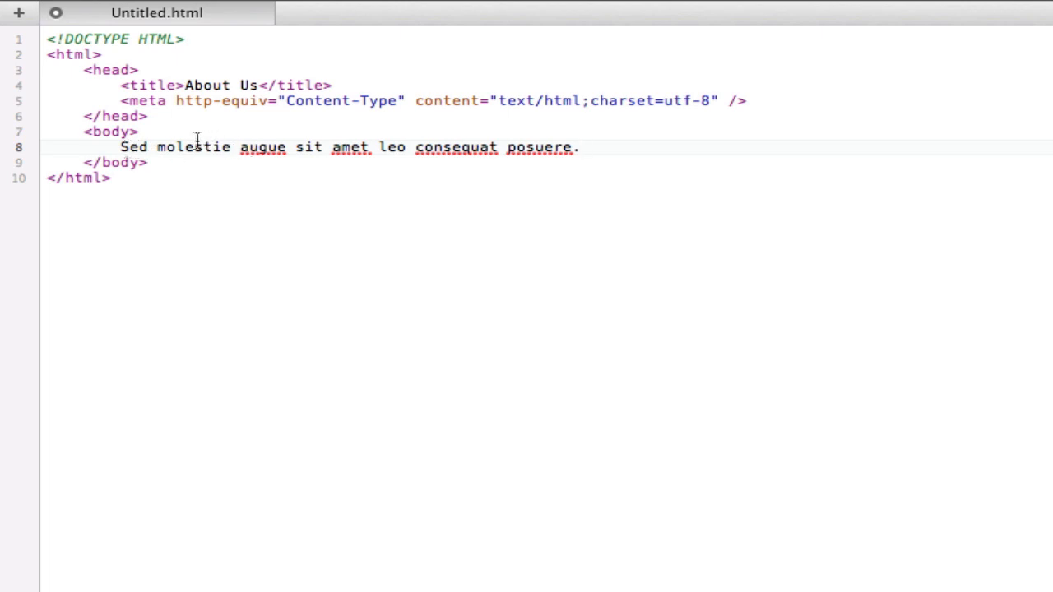
pyautogui.moveTo(422, 115)
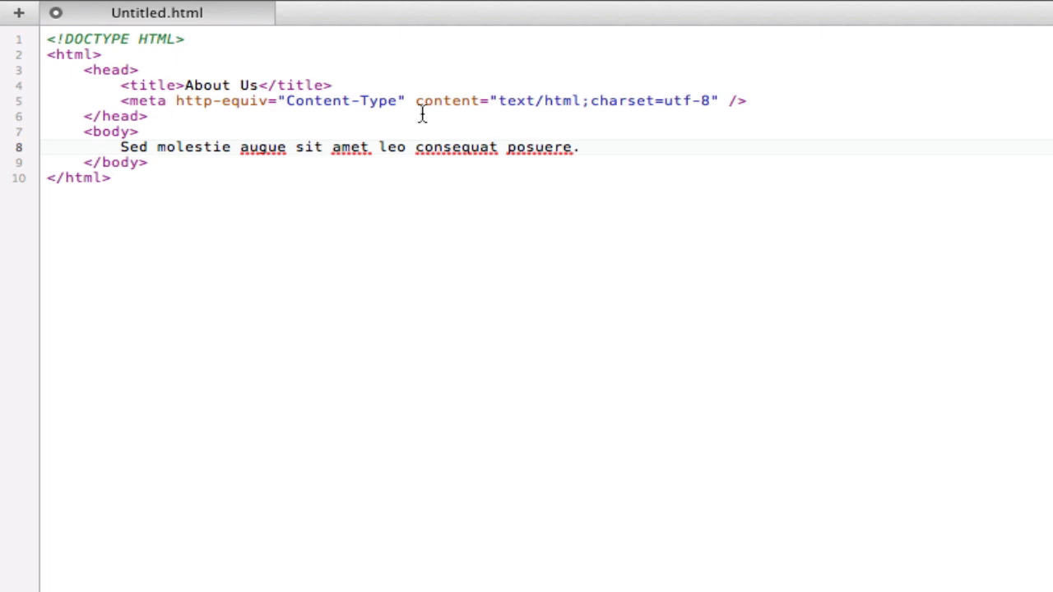
# Wrap the word molestie in <b></b> tags so it renders bold
pyautogui.write('<')
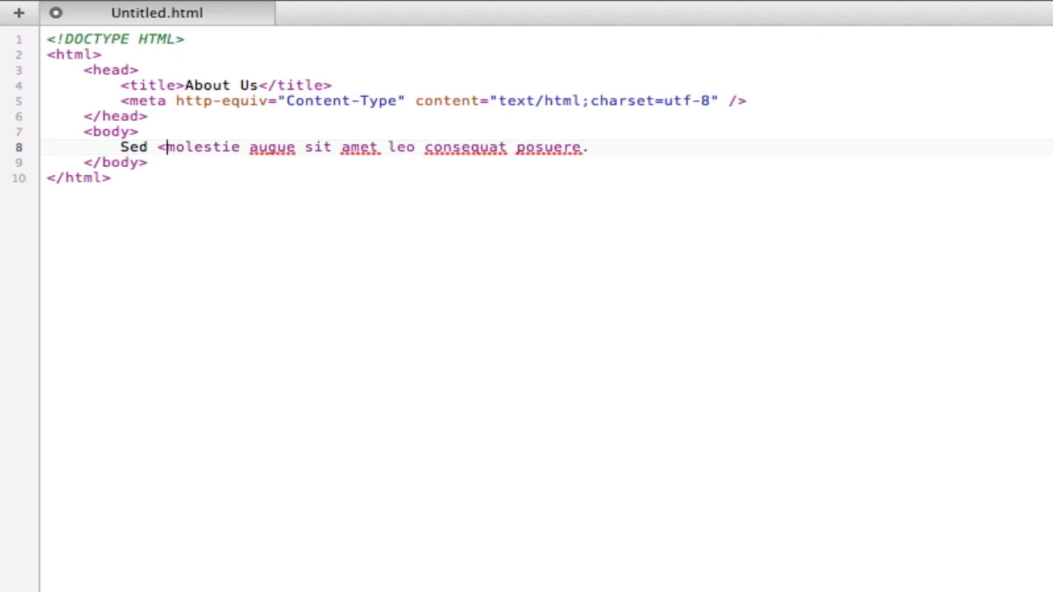
pyautogui.write('b>')
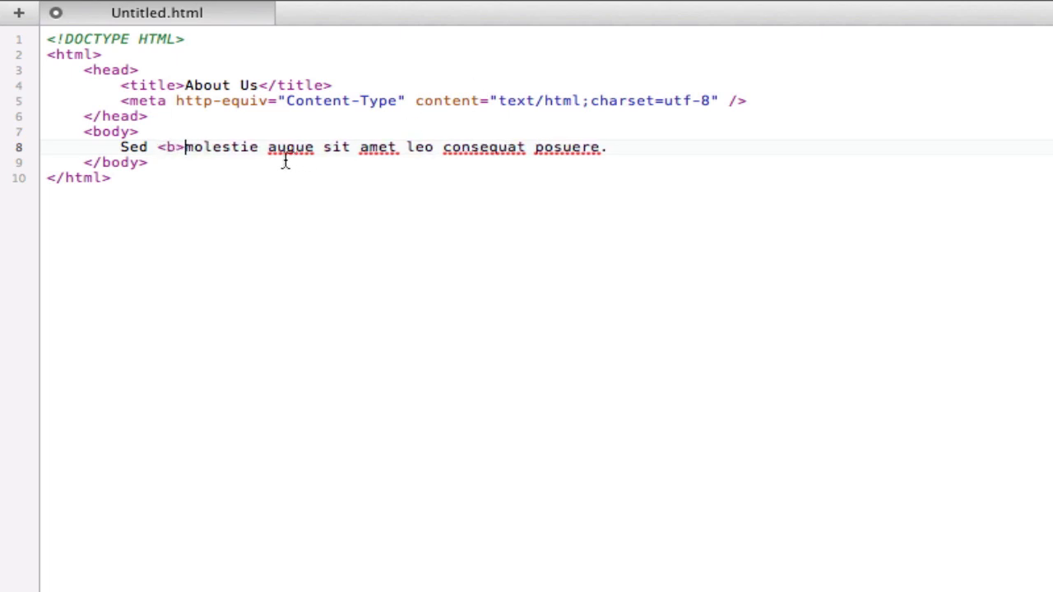
pyautogui.write('</b')
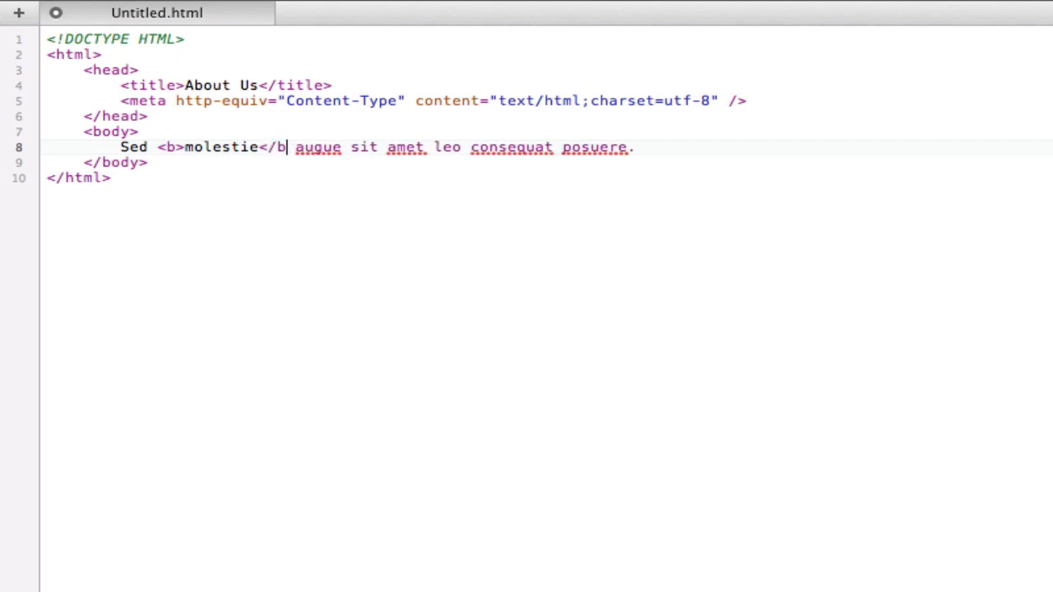
pyautogui.write('>')
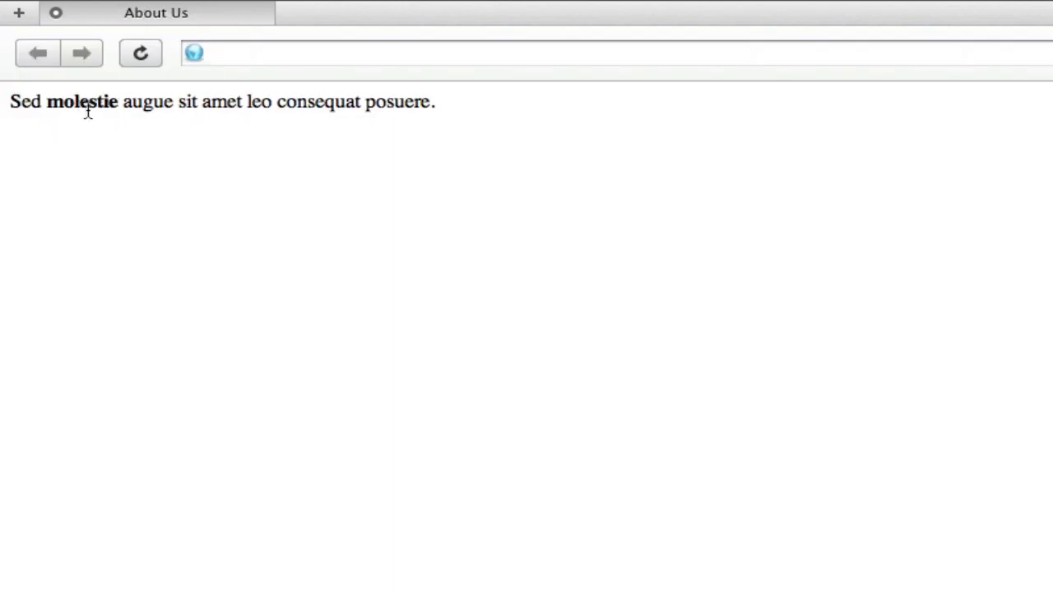
pyautogui.moveTo(138, 214)
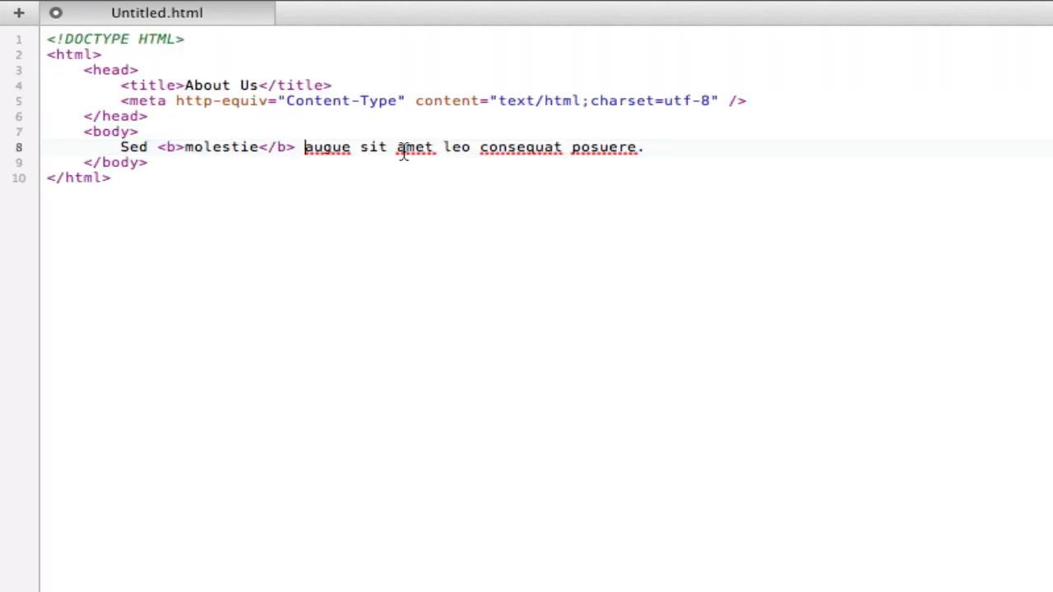
# Wrap the word augue in <i></i> tags to italicize it
pyautogui.write('<i>')
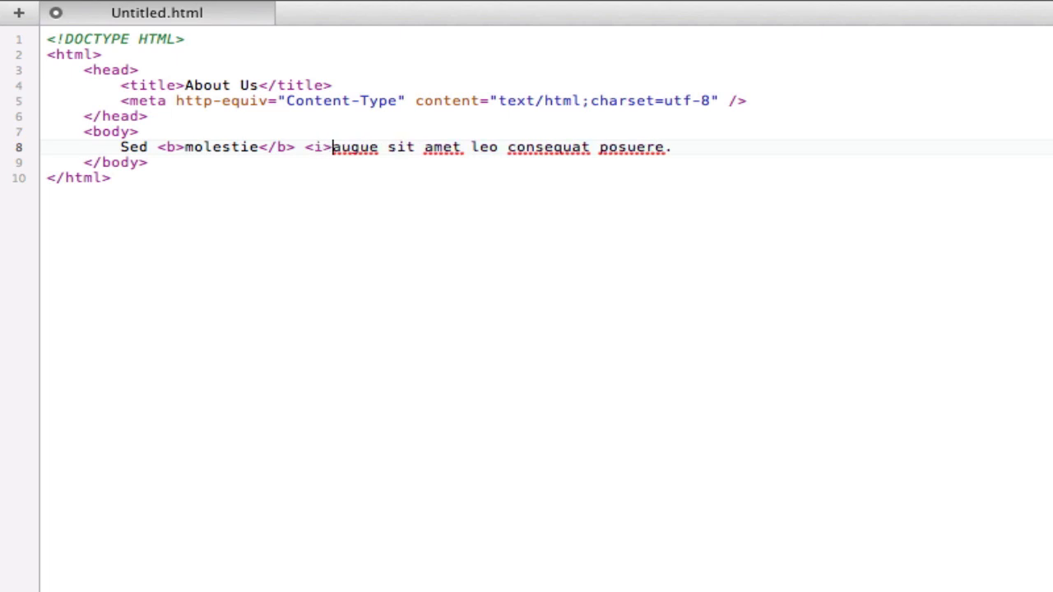
pyautogui.write('<')
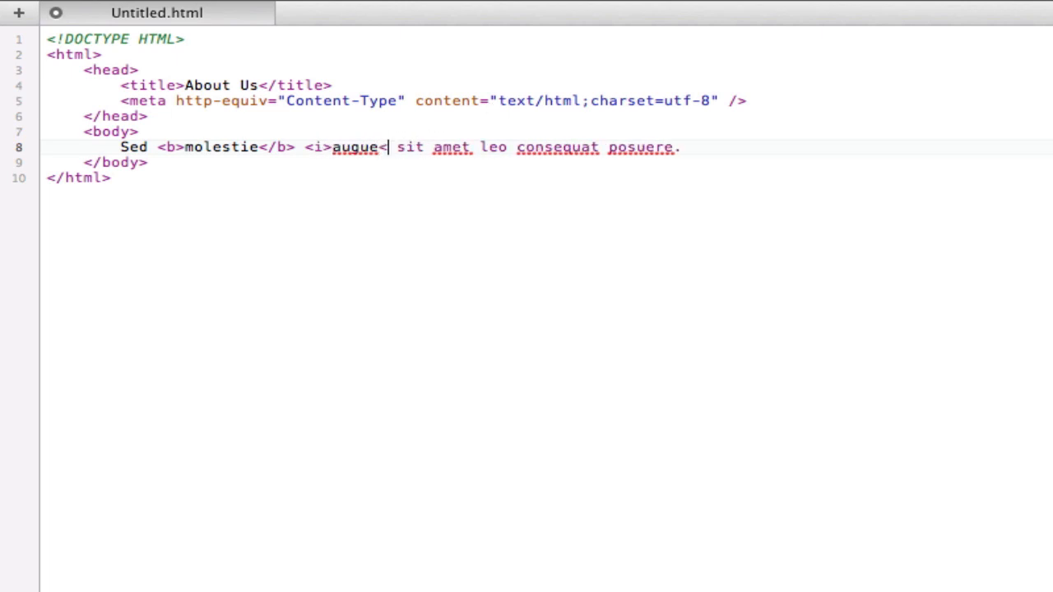
pyautogui.write('/i>')
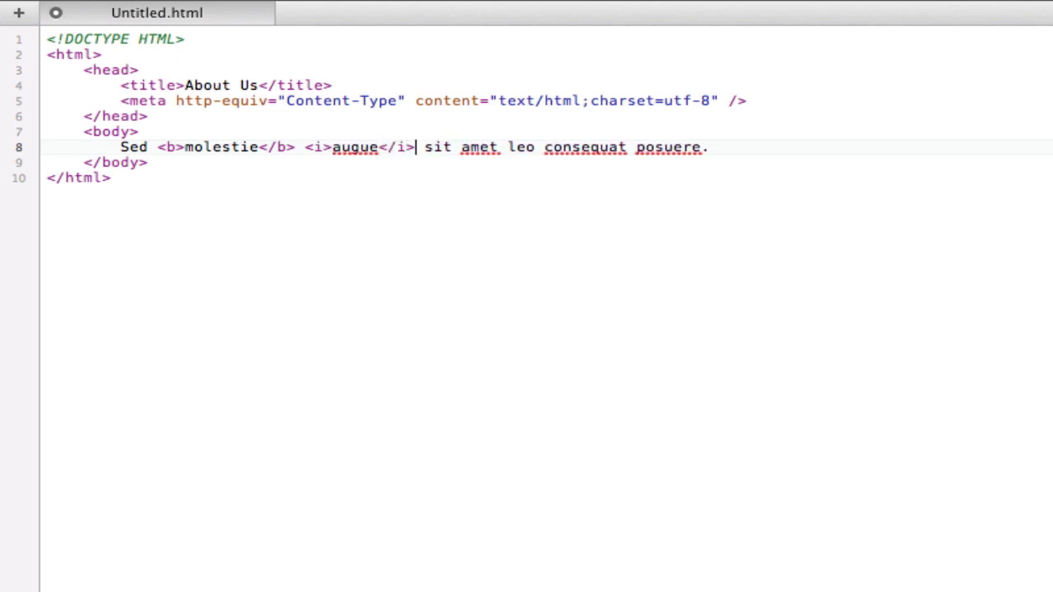
# Begin wrapping the word sit in <s> strikethrough tags
pyautogui.click(56, 13)
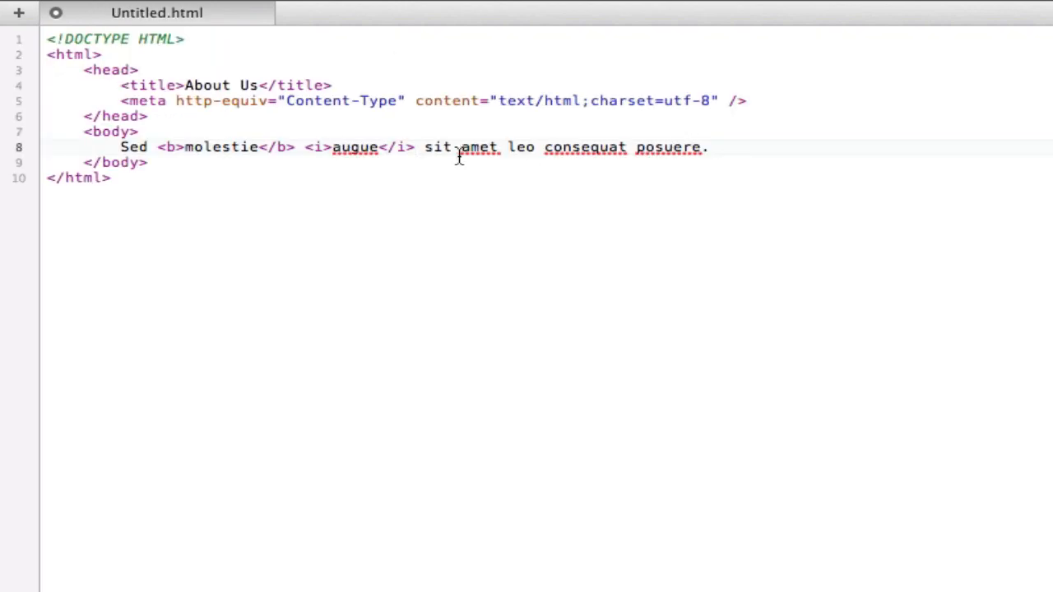
pyautogui.moveTo(681, 77)
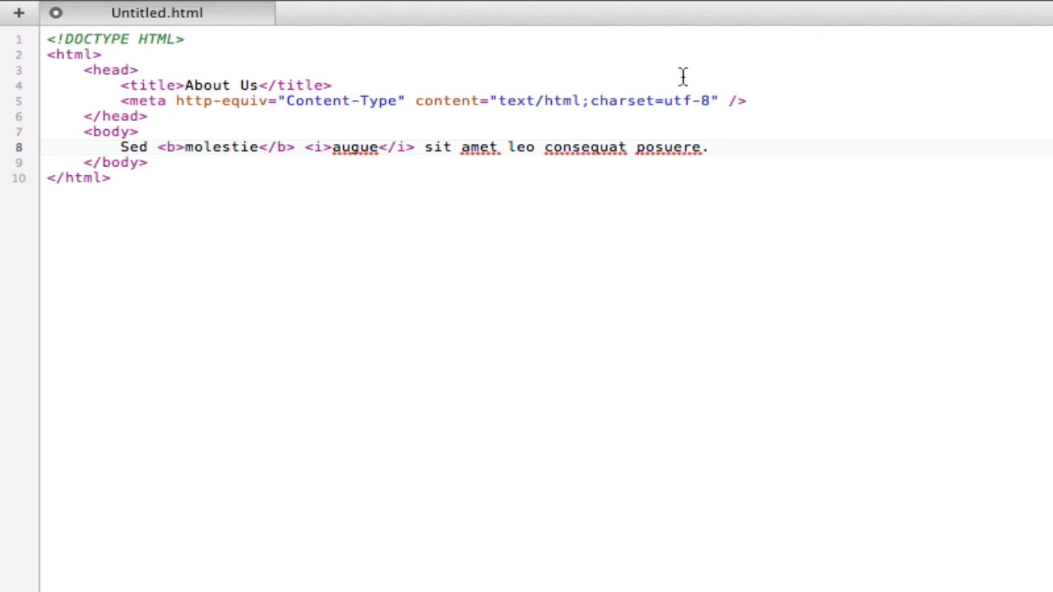
pyautogui.write('<s')
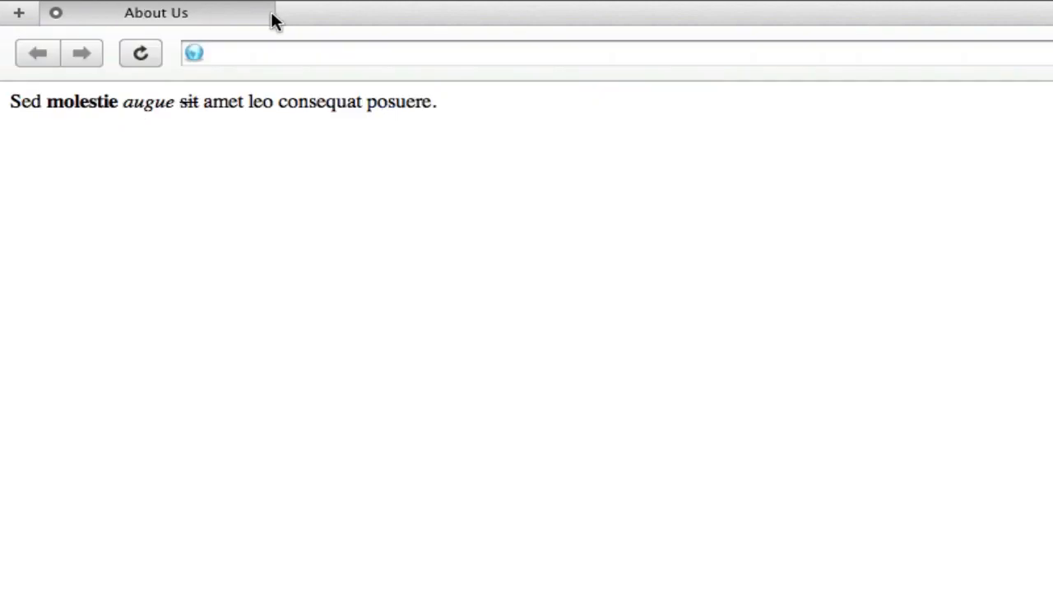
pyautogui.moveTo(187, 112)
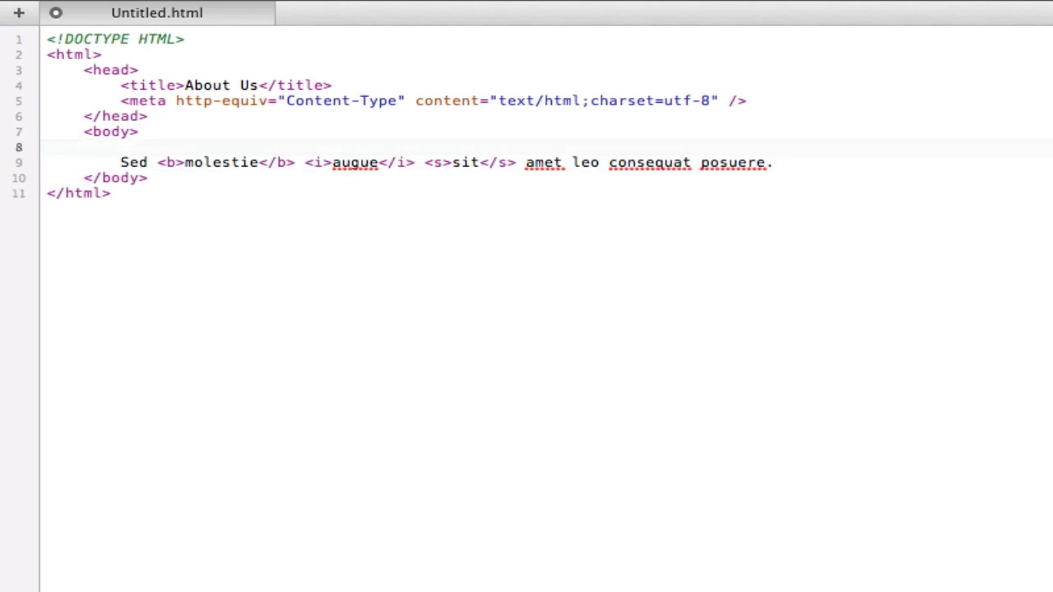
# Add empty <h1></h1> through <h6></h6> heading tags on separate lines above the paragraph
pyautogui.click(122, 148)
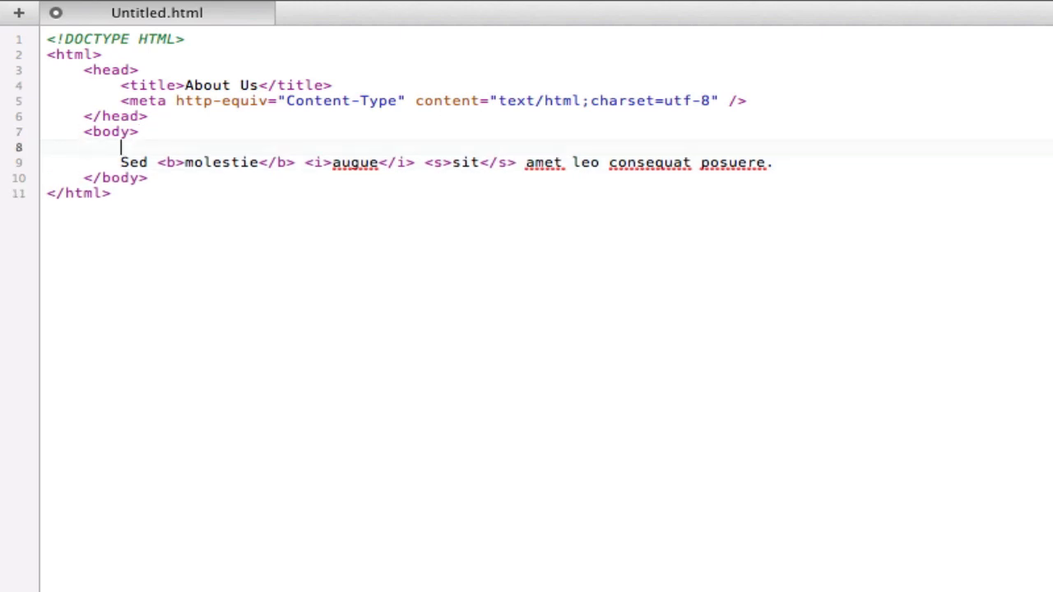
pyautogui.write('<h1></h1>')
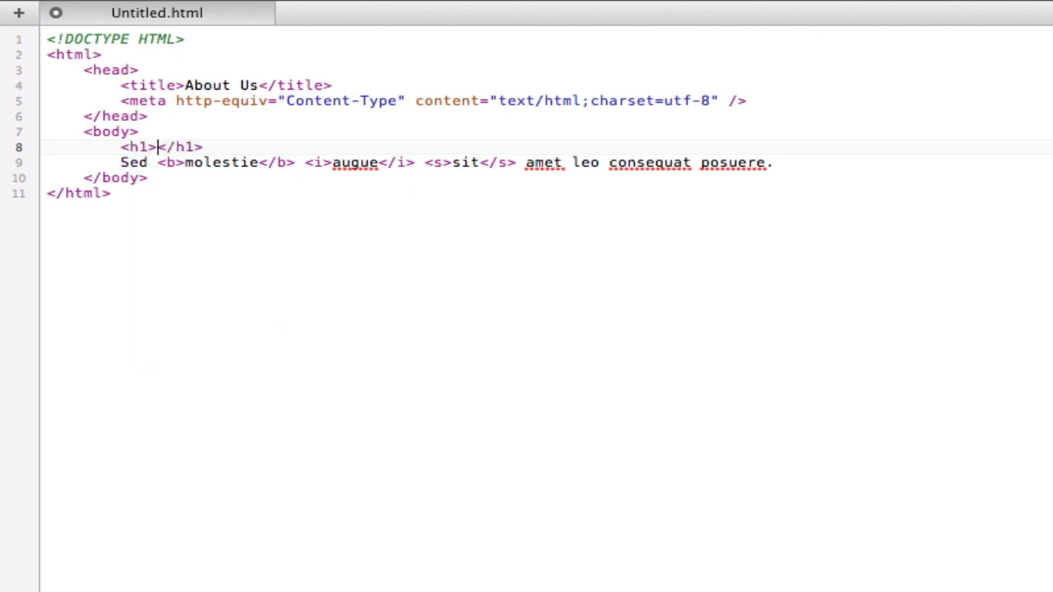
pyautogui.press('Return')
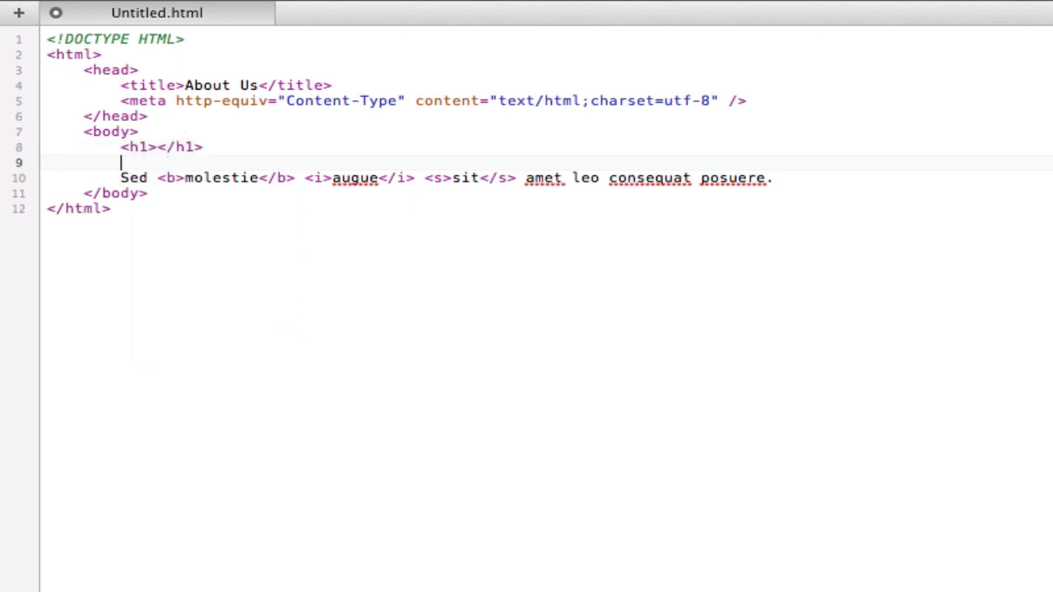
pyautogui.write('<h2></h2>')
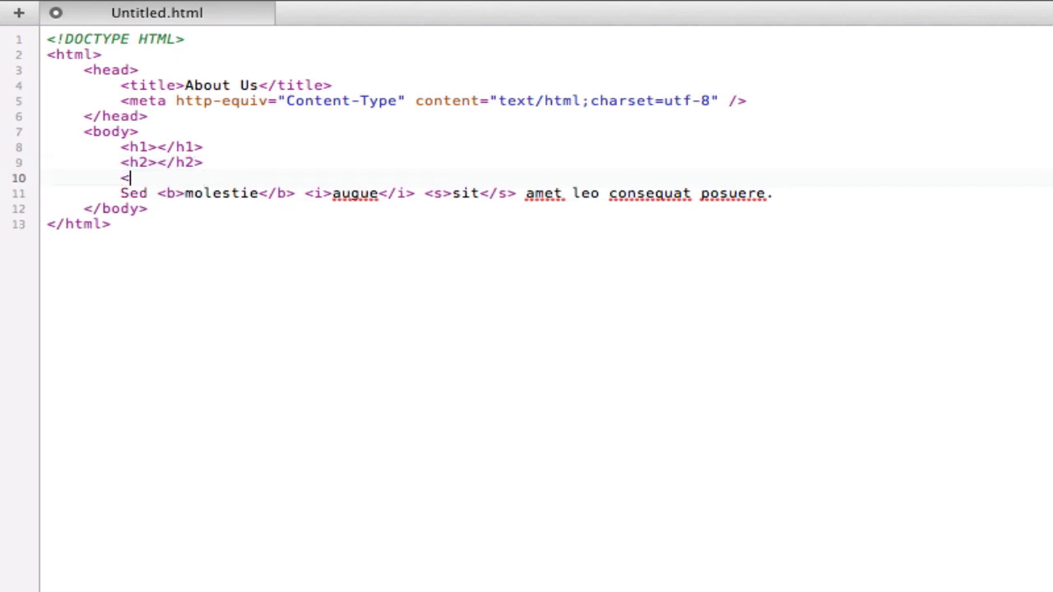
pyautogui.write('h3></h3>')
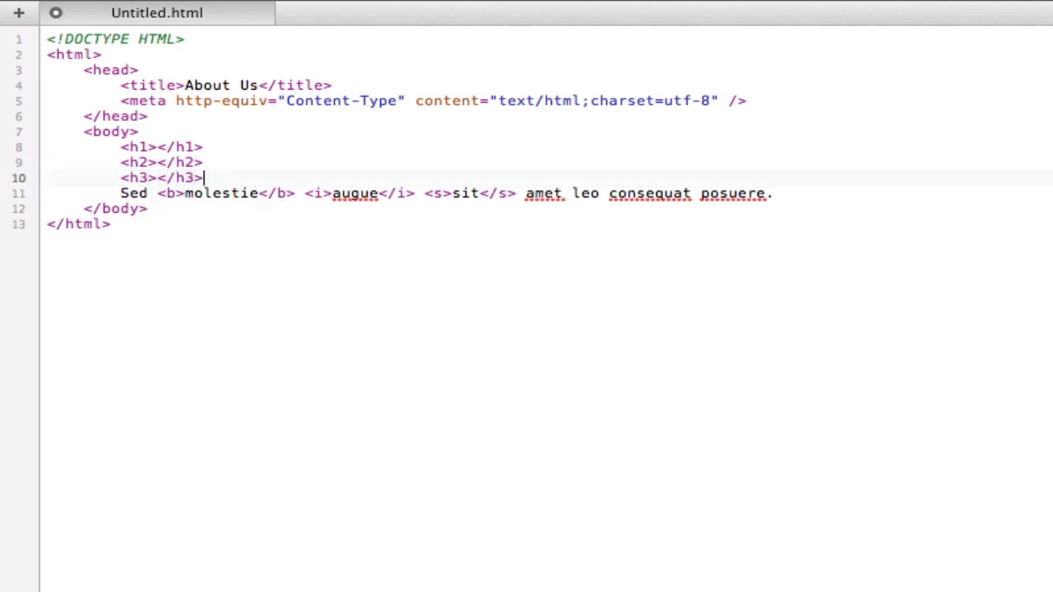
pyautogui.write('<h4></h4>')
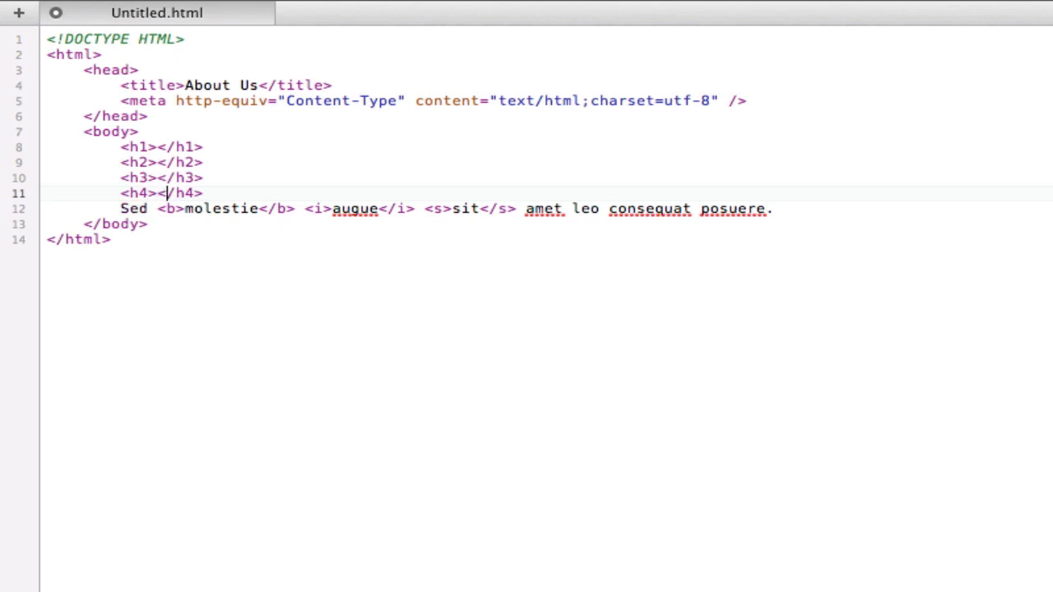
pyautogui.write('<h5></h5>')
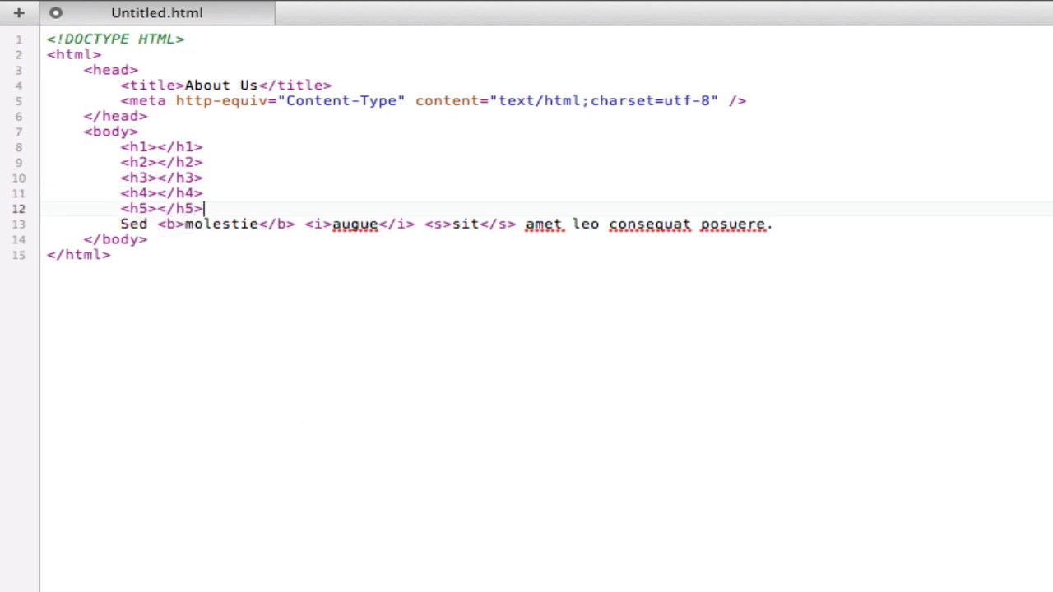
pyautogui.write('<h6></h6>')
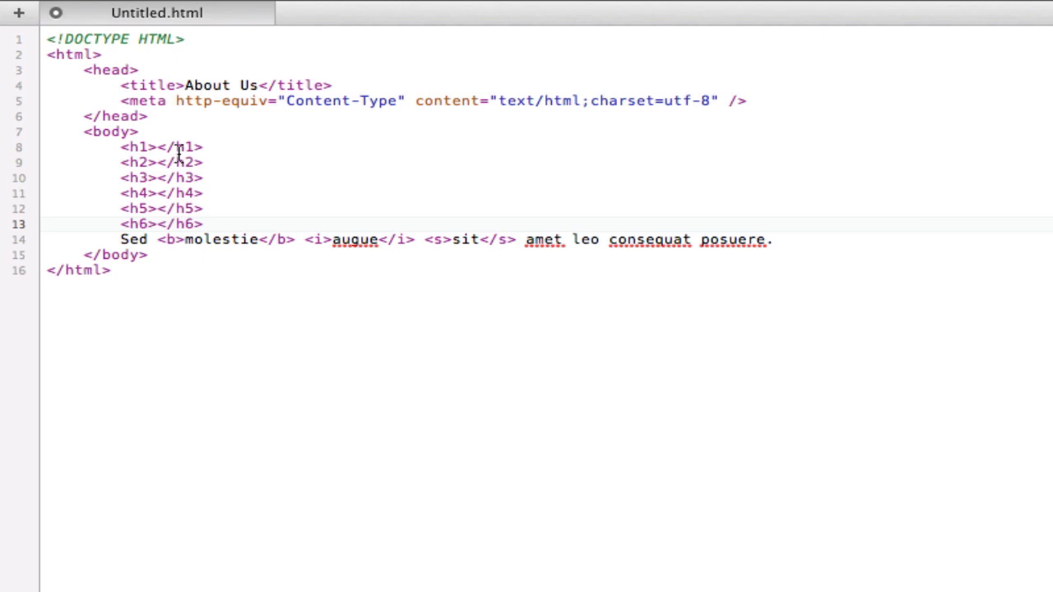
pyautogui.moveTo(165, 184)
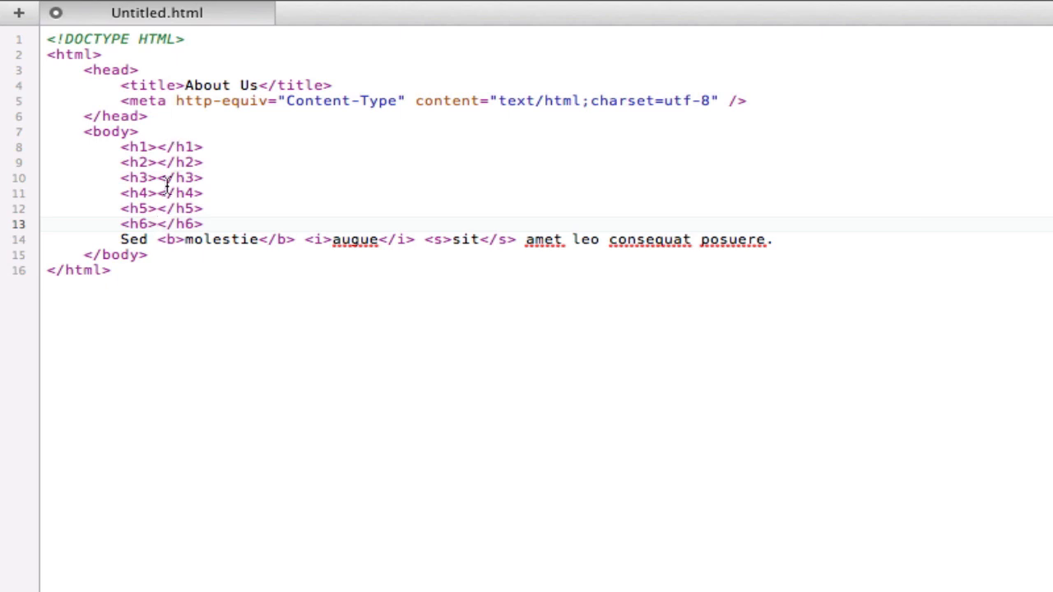
# Leave a blank line before the paragraph and start typing 'Head' inside the h1 tags
pyautogui.press('Return')
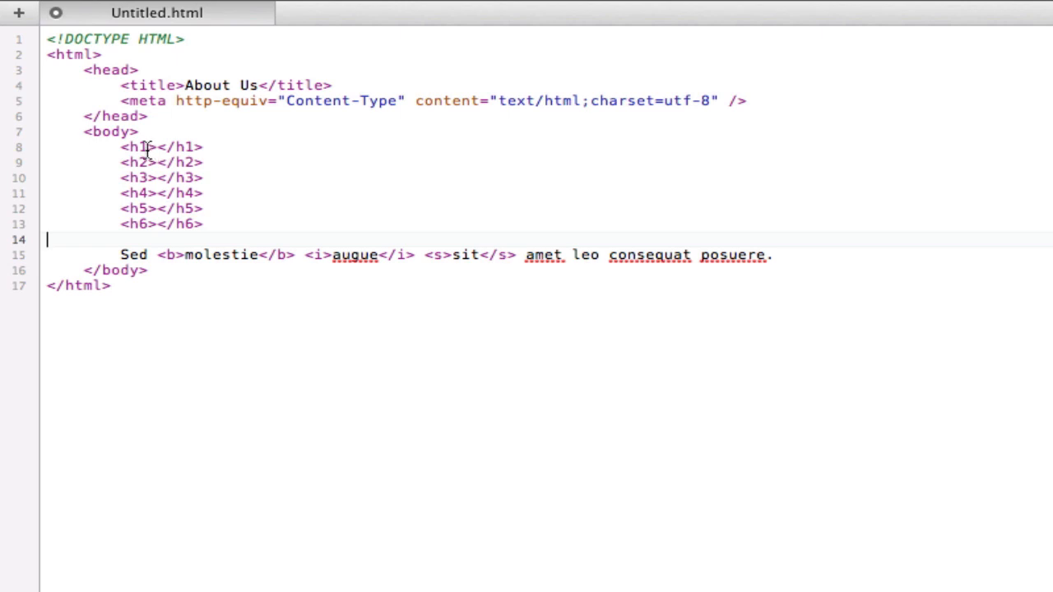
pyautogui.click(152, 148)
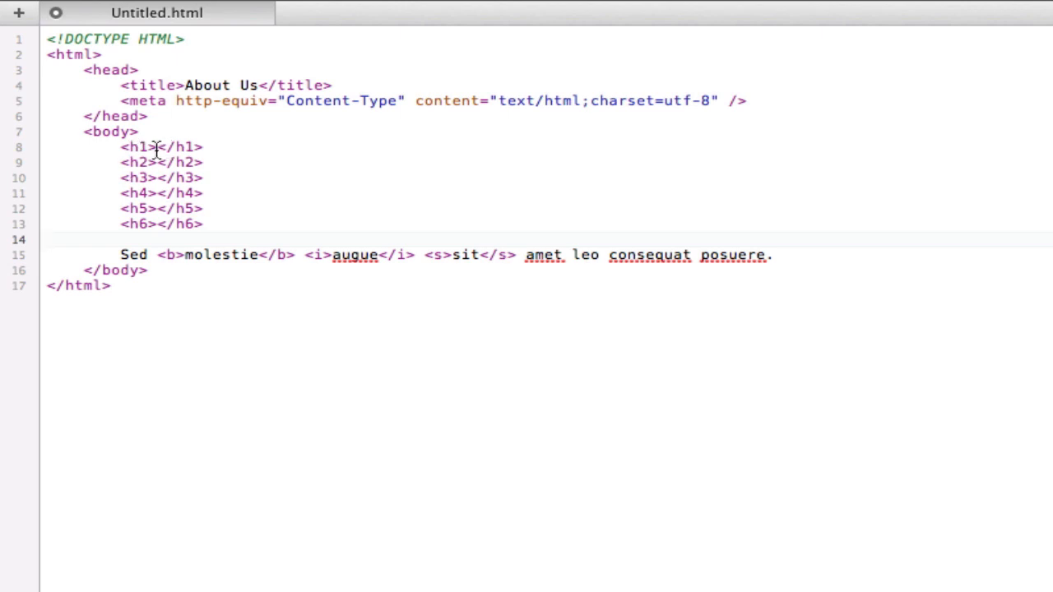
pyautogui.write('Head')
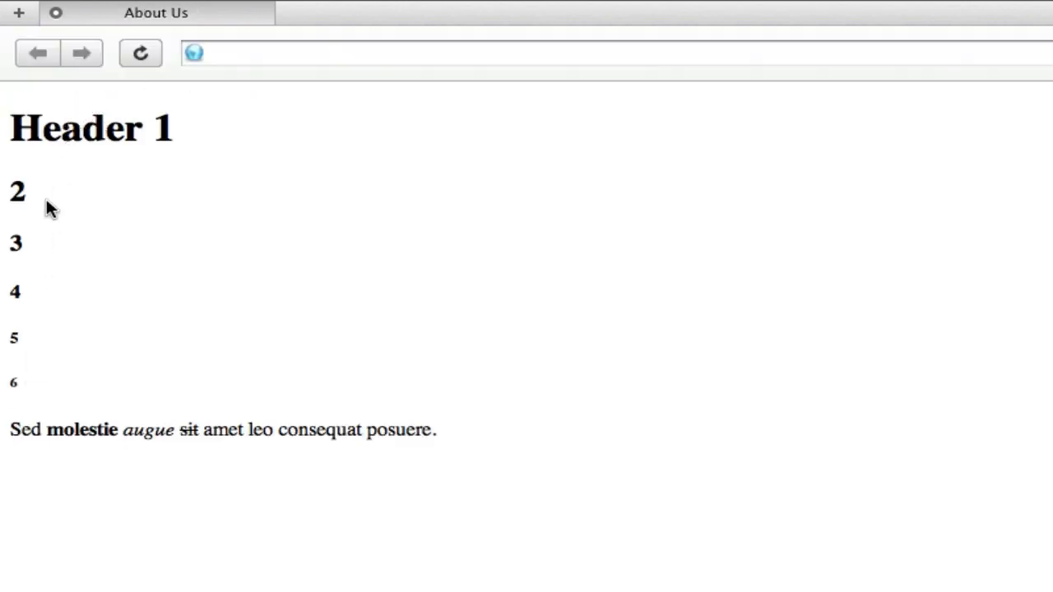
pyautogui.moveTo(31, 145)
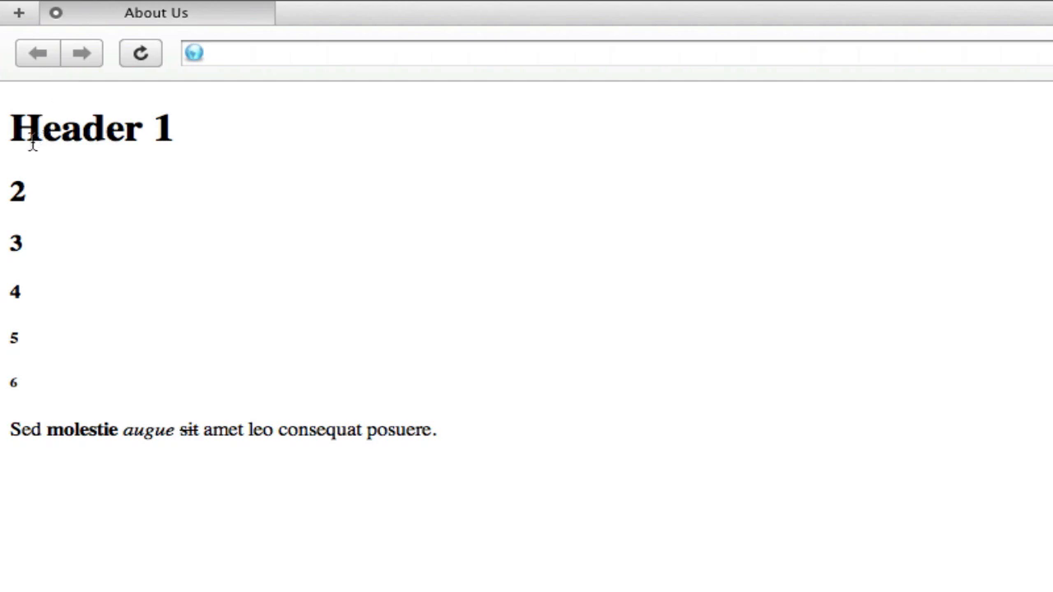
pyautogui.moveTo(8, 135)
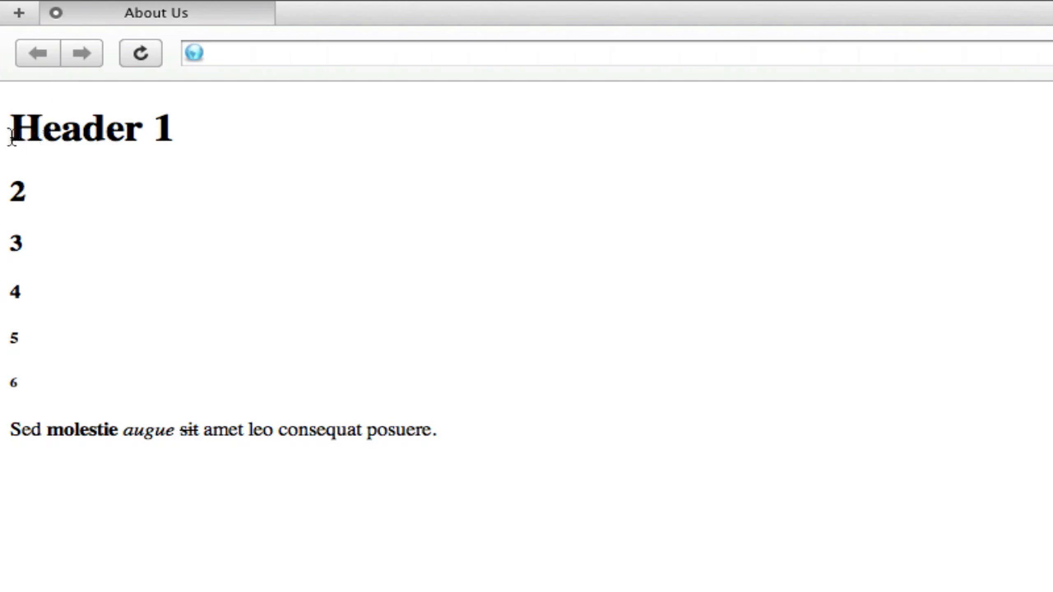
pyautogui.moveTo(9, 197)
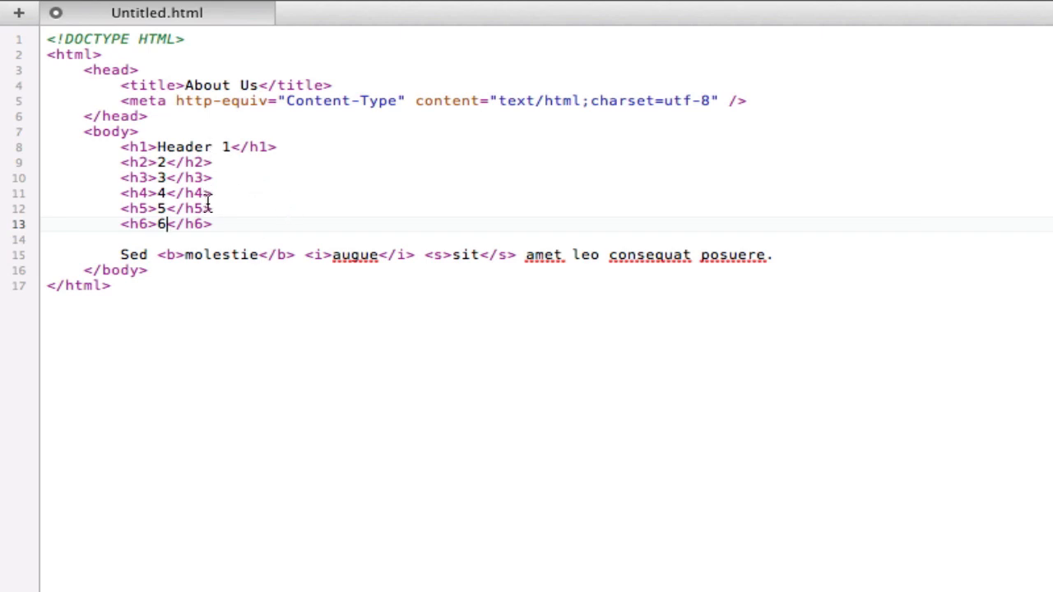
pyautogui.moveTo(806, 260)
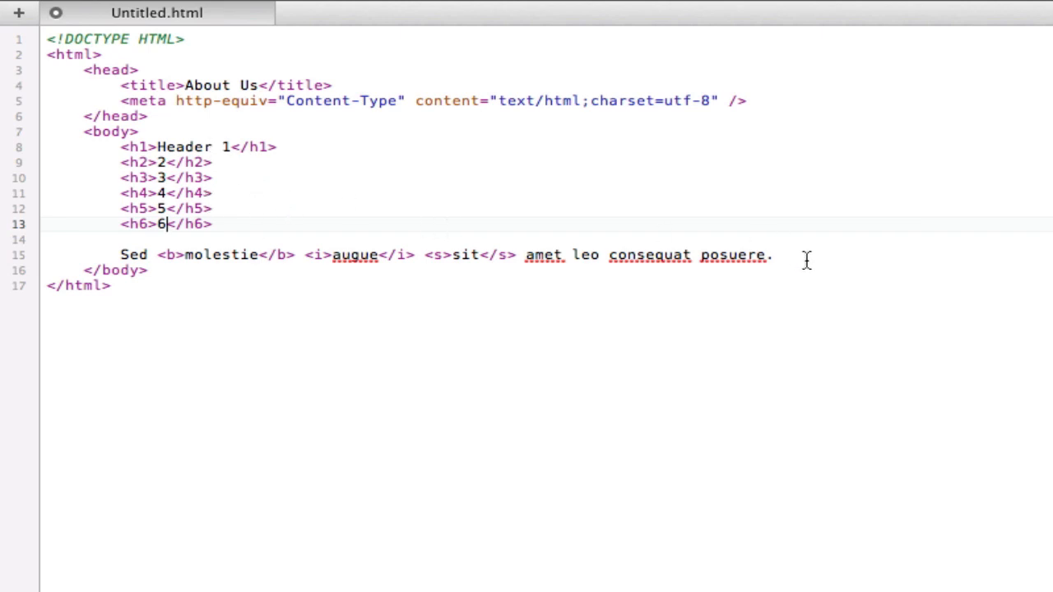
# Add <b>BOLD</b> on a line after the paragraph
pyautogui.click(772, 254)
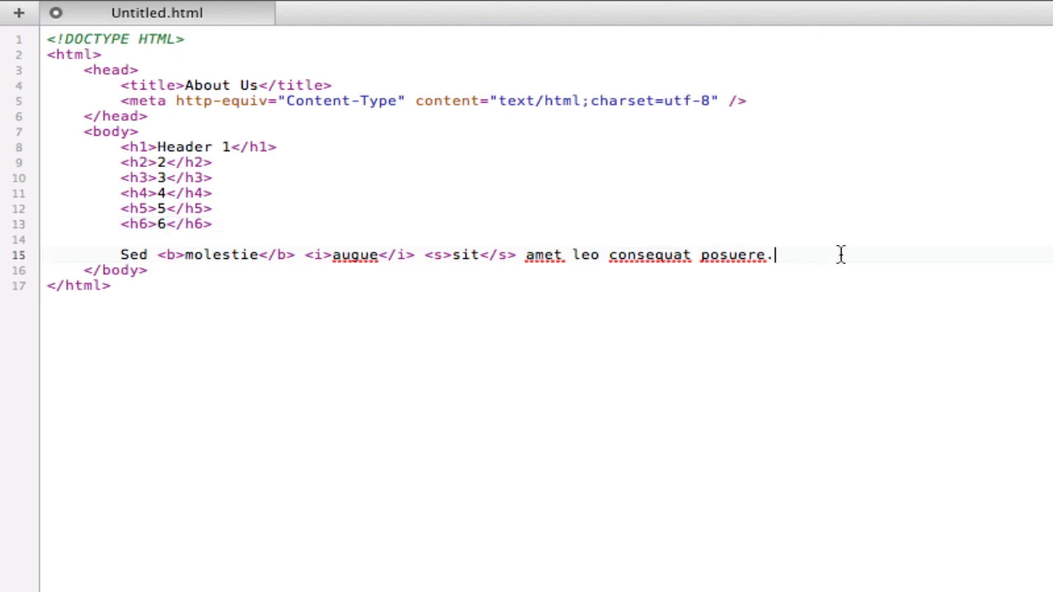
pyautogui.moveTo(443, 246)
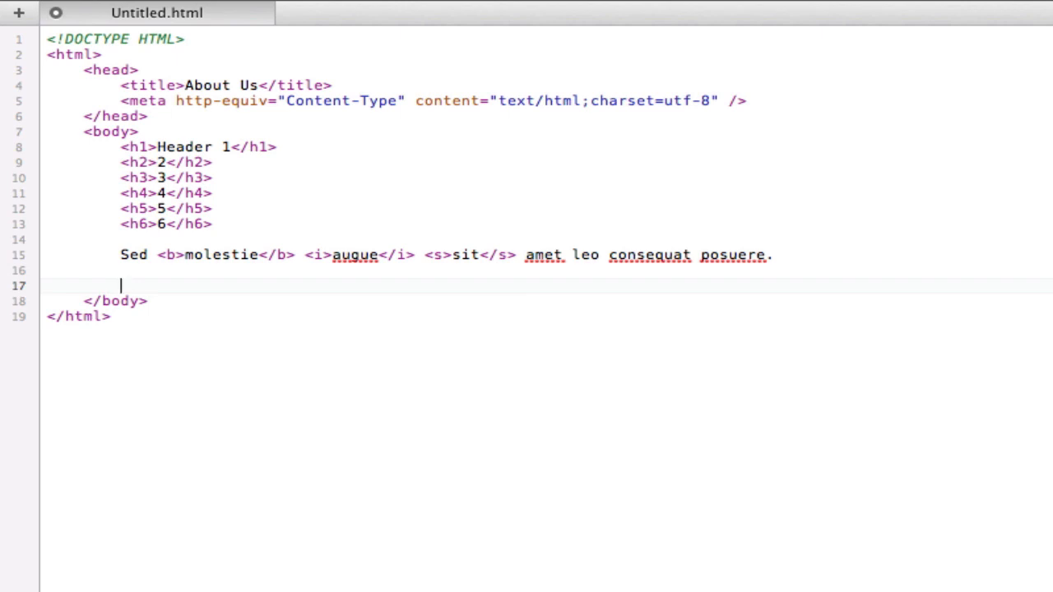
pyautogui.write('<b')
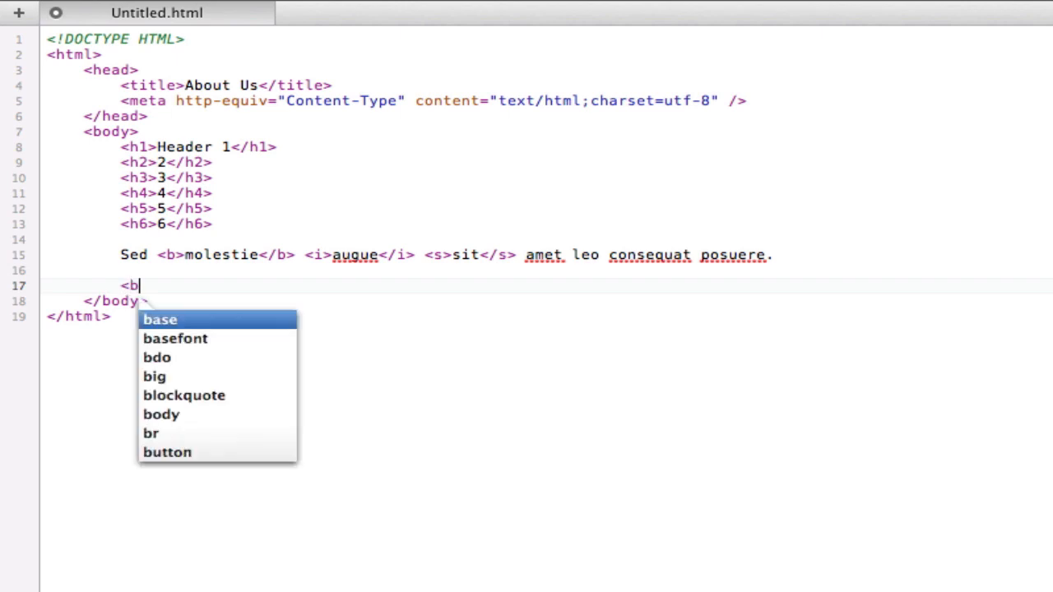
pyautogui.write('>BOLD</b>')
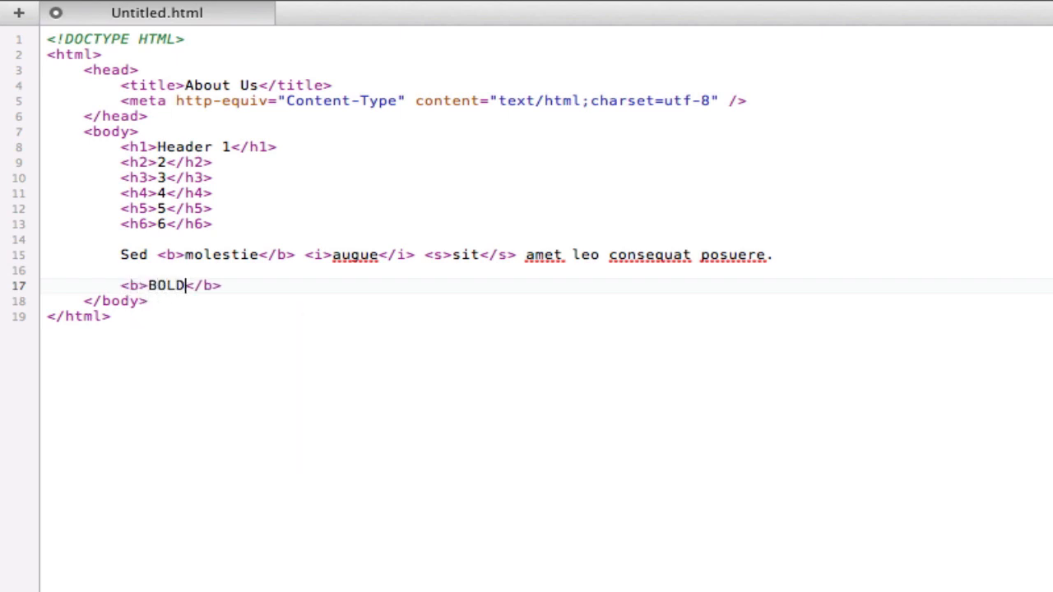
# Add BOLD inside strong tags on the next line
pyautogui.press('Return')
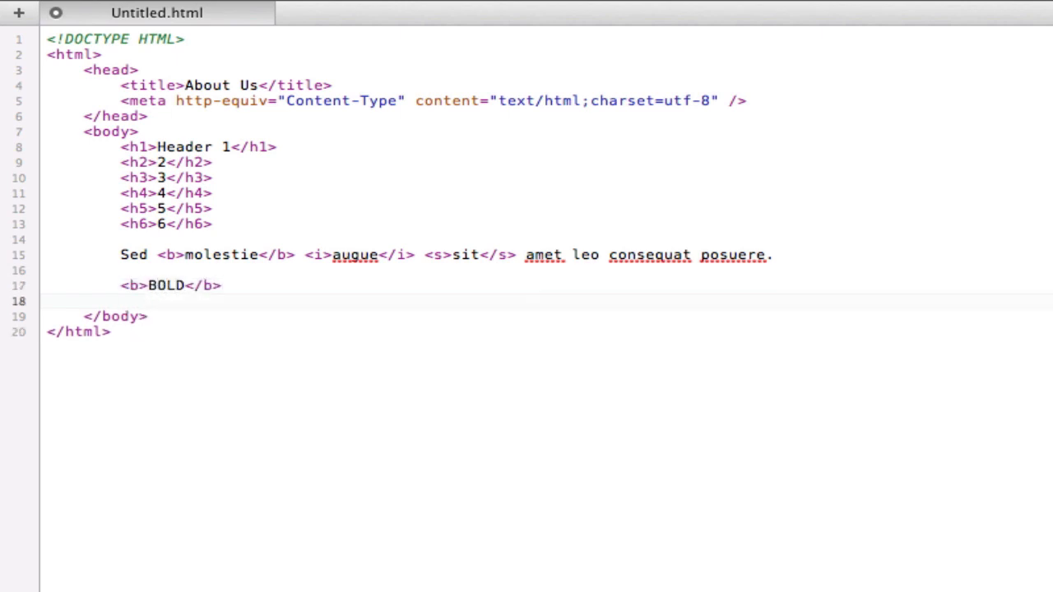
pyautogui.write('<strong></strong>')
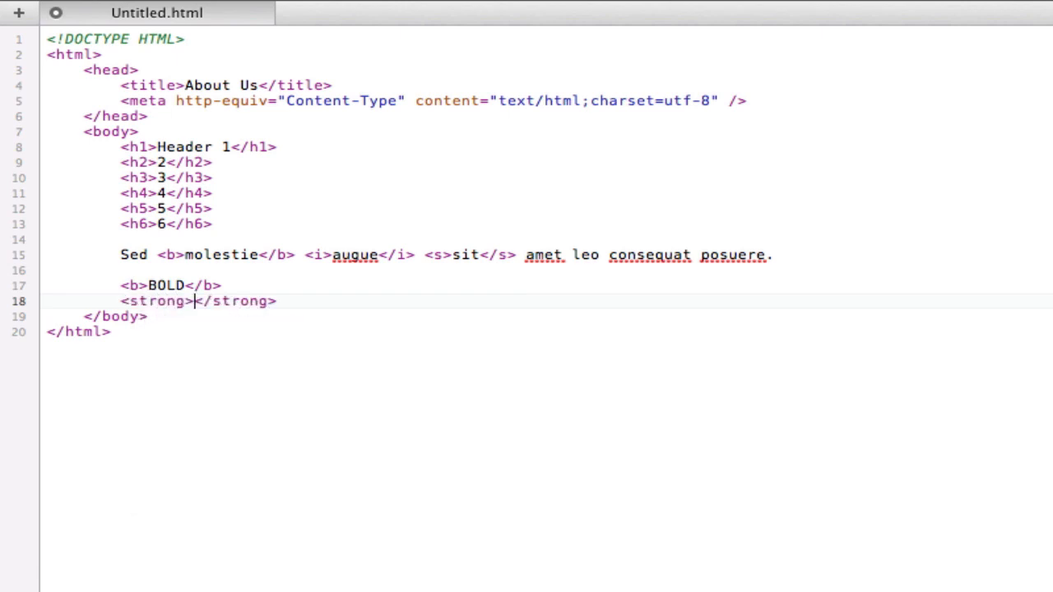
pyautogui.write('BOLD')
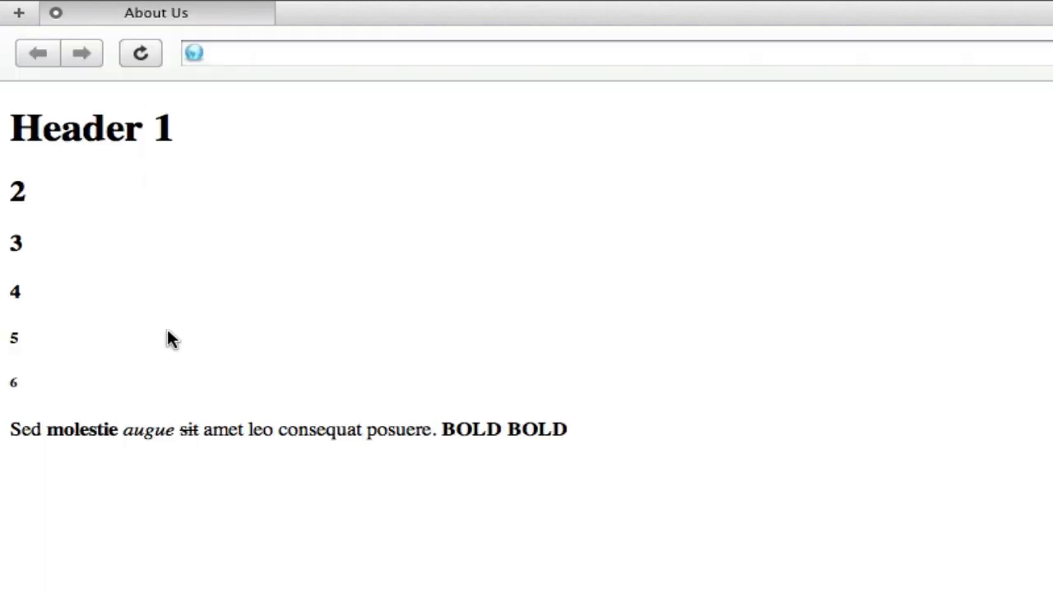
pyautogui.moveTo(520, 438)
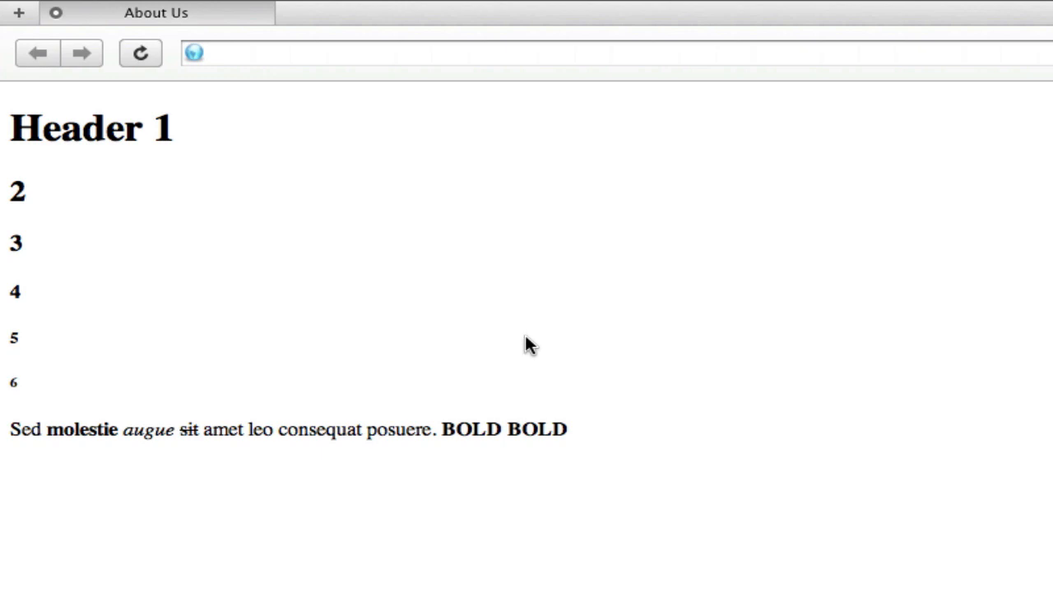
# Return to the HTML source and place the cursor inside the b tag on line 17
pyautogui.click(156, 13)
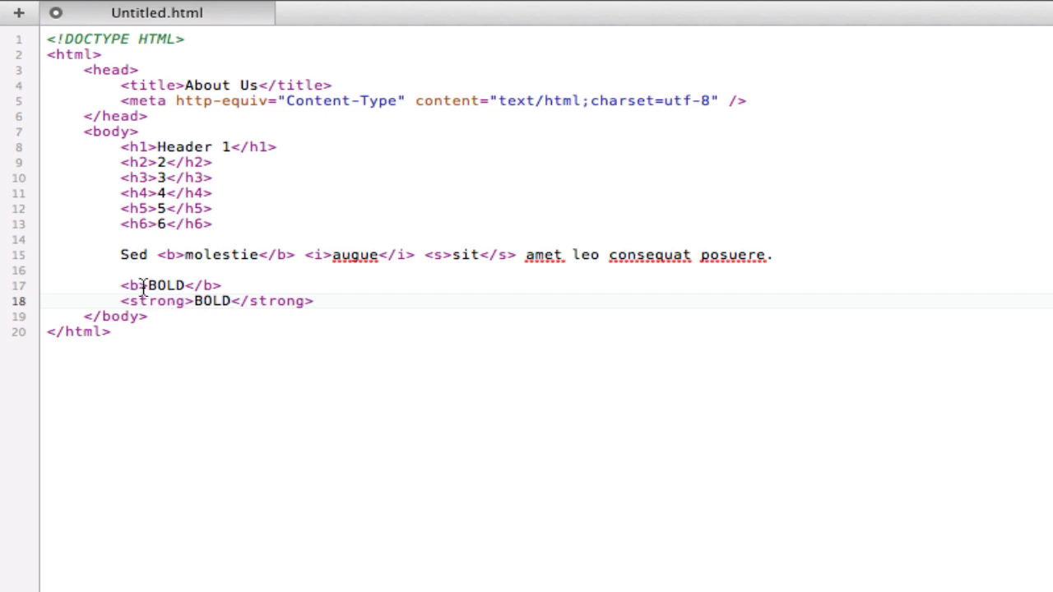
pyautogui.click(233, 301)
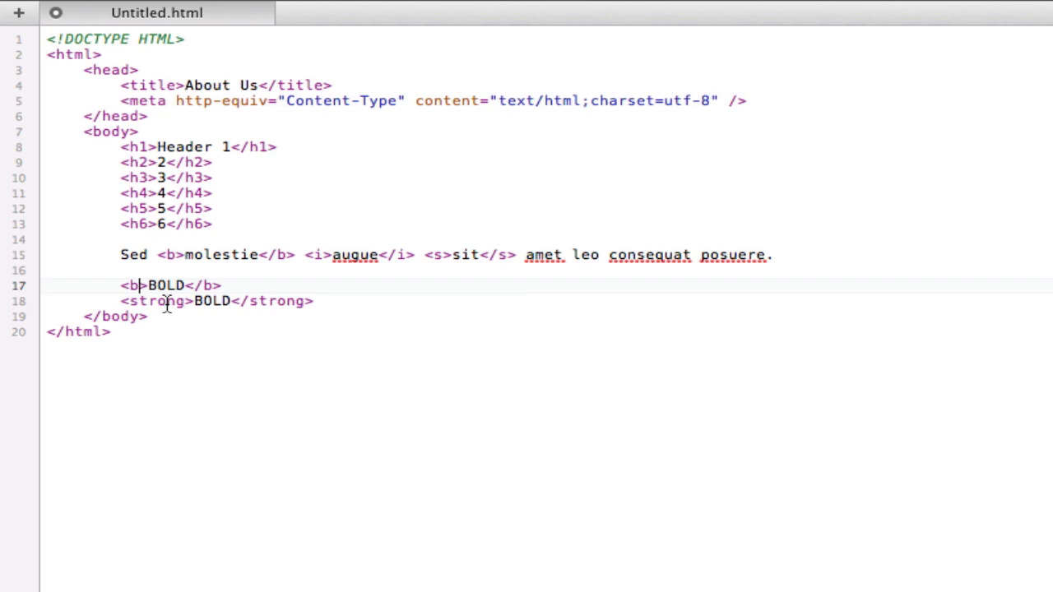
pyautogui.doubleClick(157, 301)
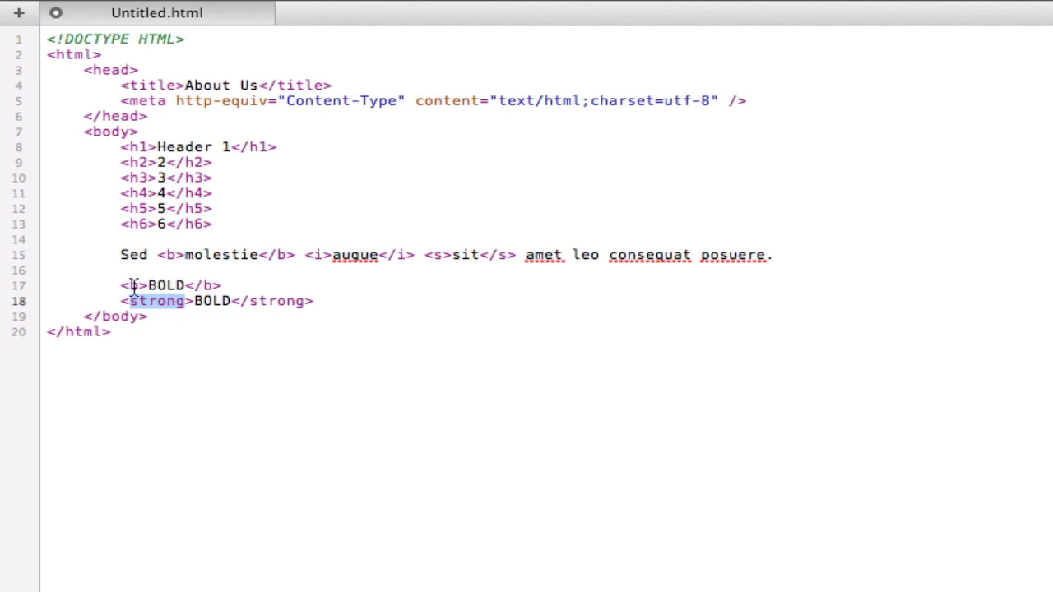
pyautogui.click(132, 286)
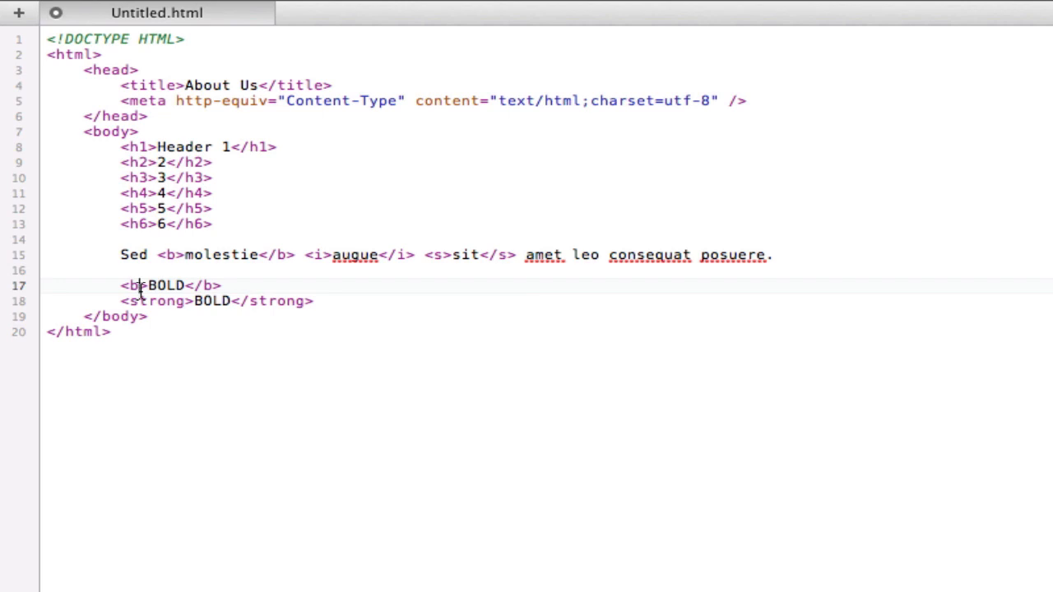
pyautogui.moveTo(431, 313)
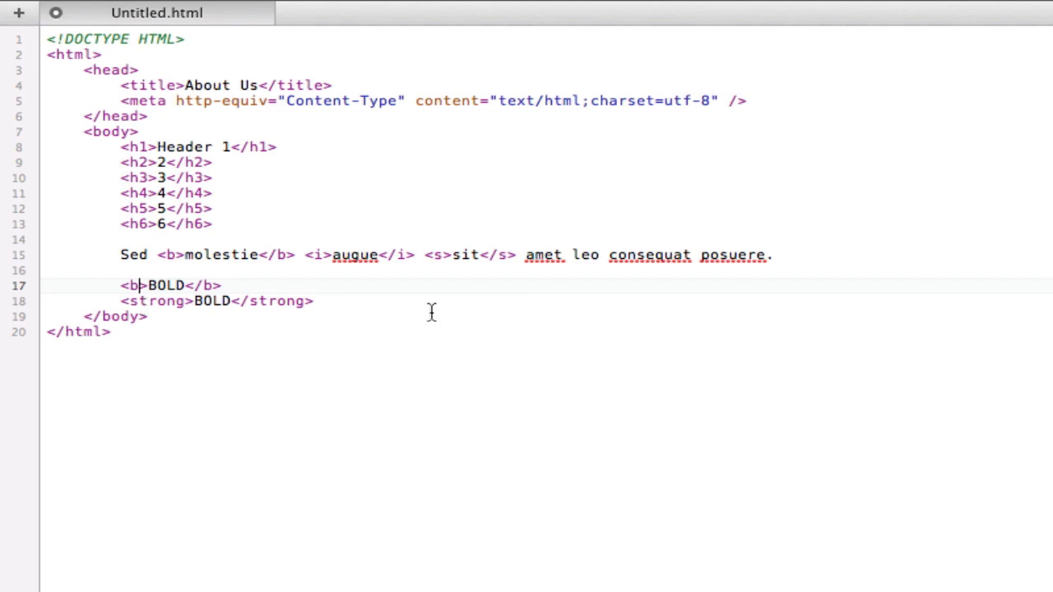
# Add an empty <i></i> element on a new line below the BOLD lines
pyautogui.press('Return')
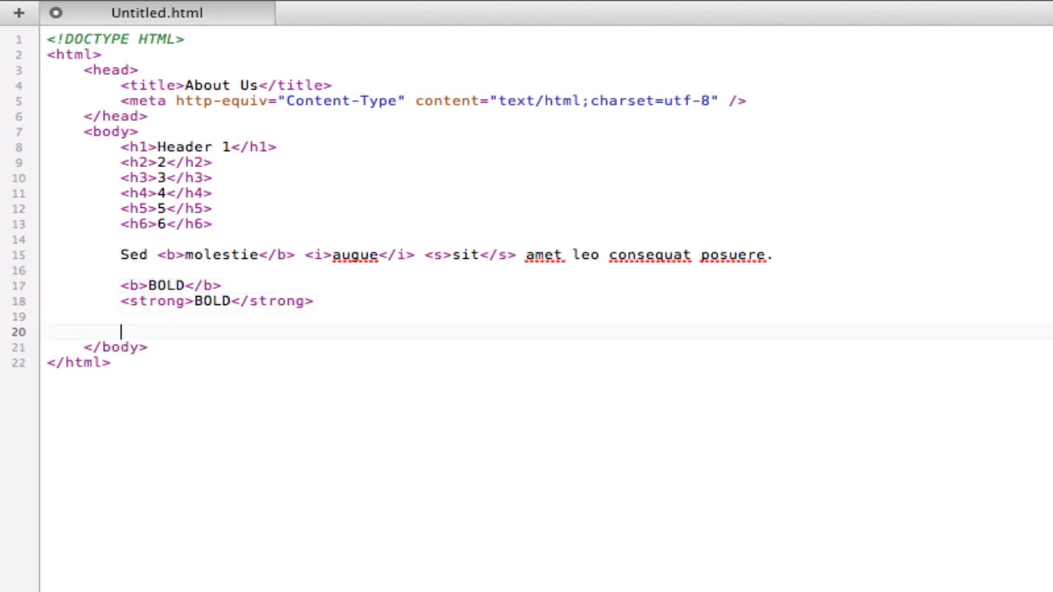
pyautogui.write('<i></i>')
pyautogui.write('<em></em>')
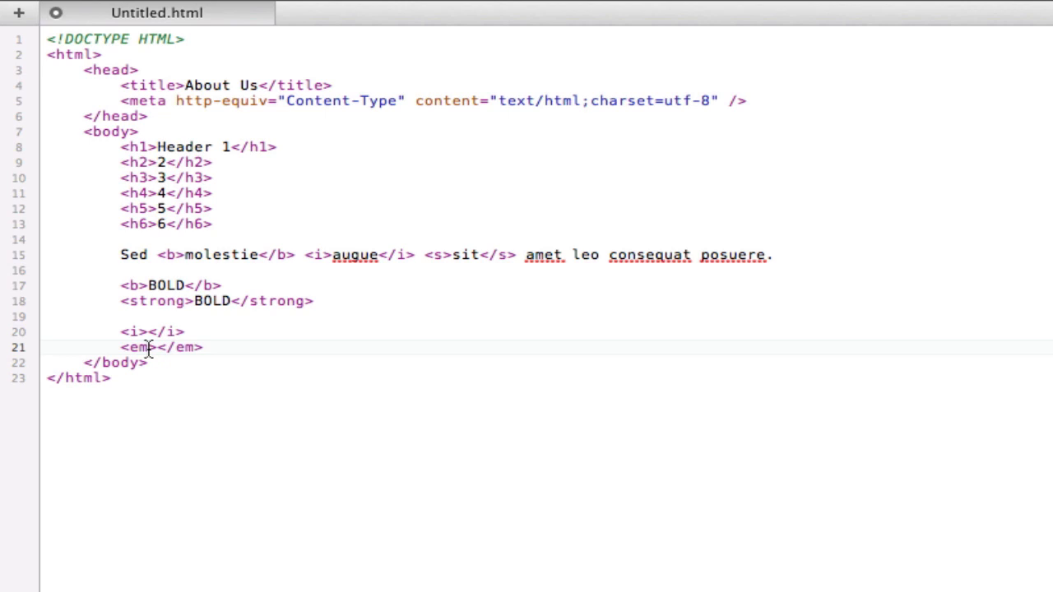
pyautogui.moveTo(194, 333)
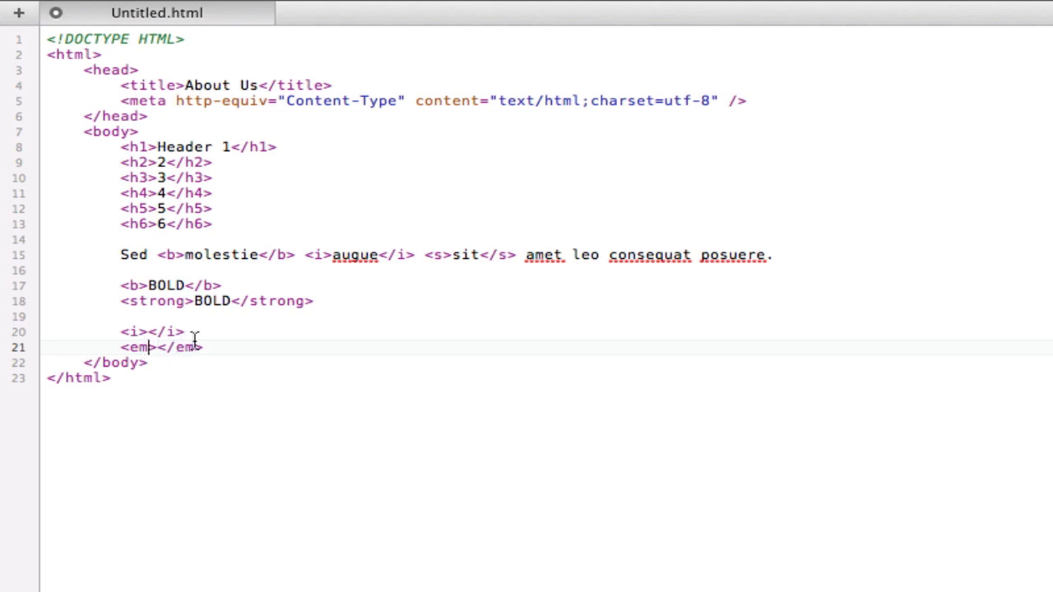
# Position the cursor after the closing i tag, ready for the em element
pyautogui.click(223, 346)
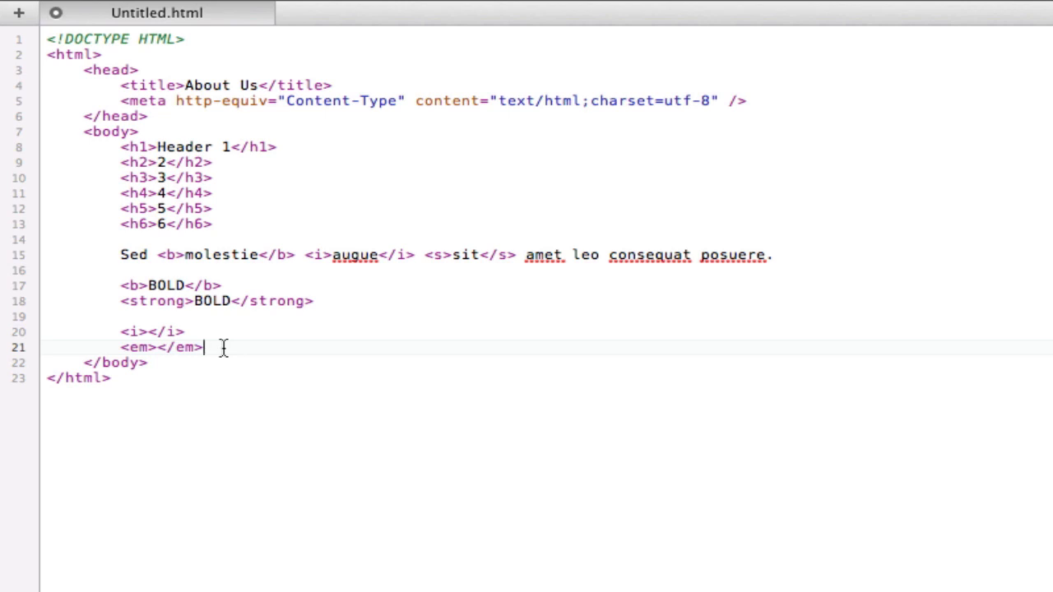
pyautogui.moveTo(203, 329)
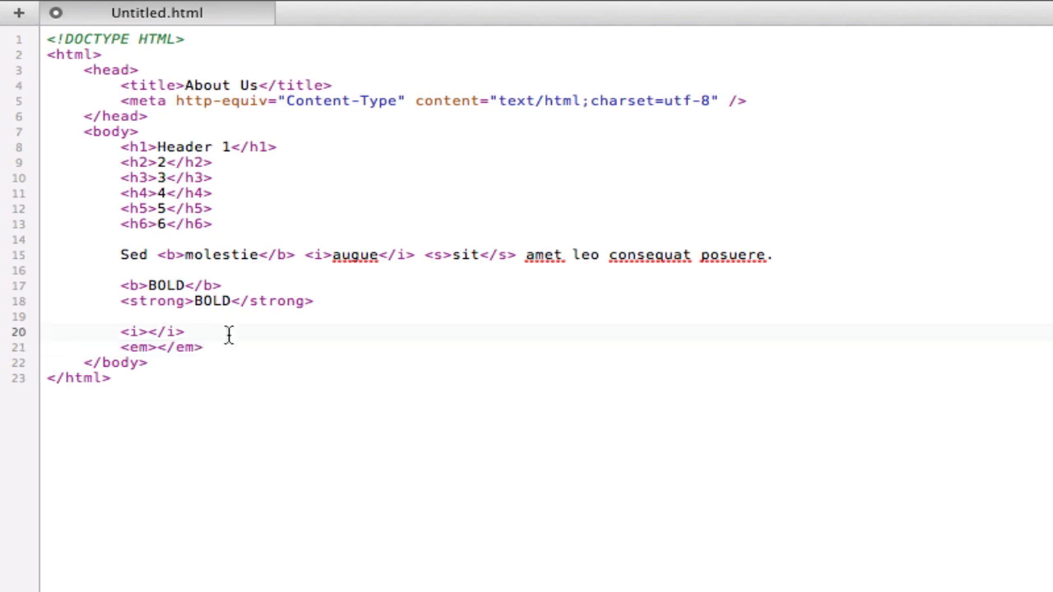
pyautogui.click(185, 332)
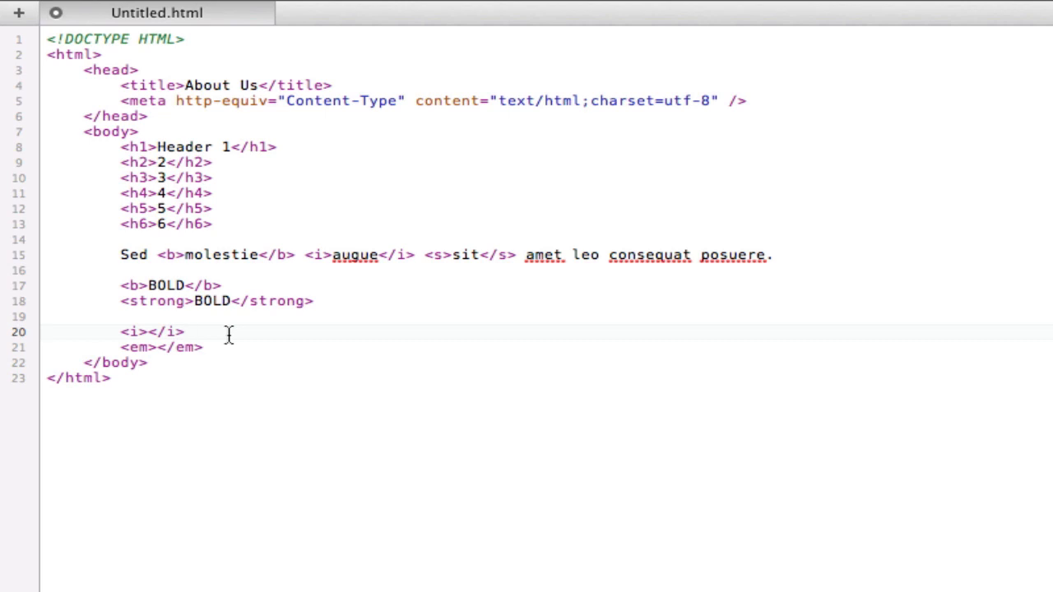
pyautogui.click(183, 333)
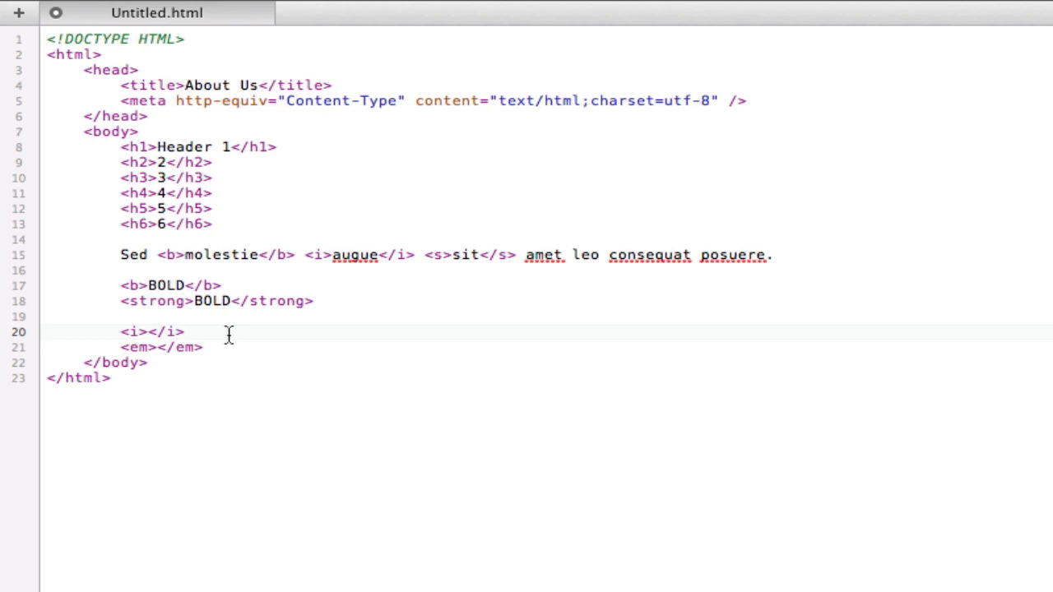
pyautogui.click(184, 333)
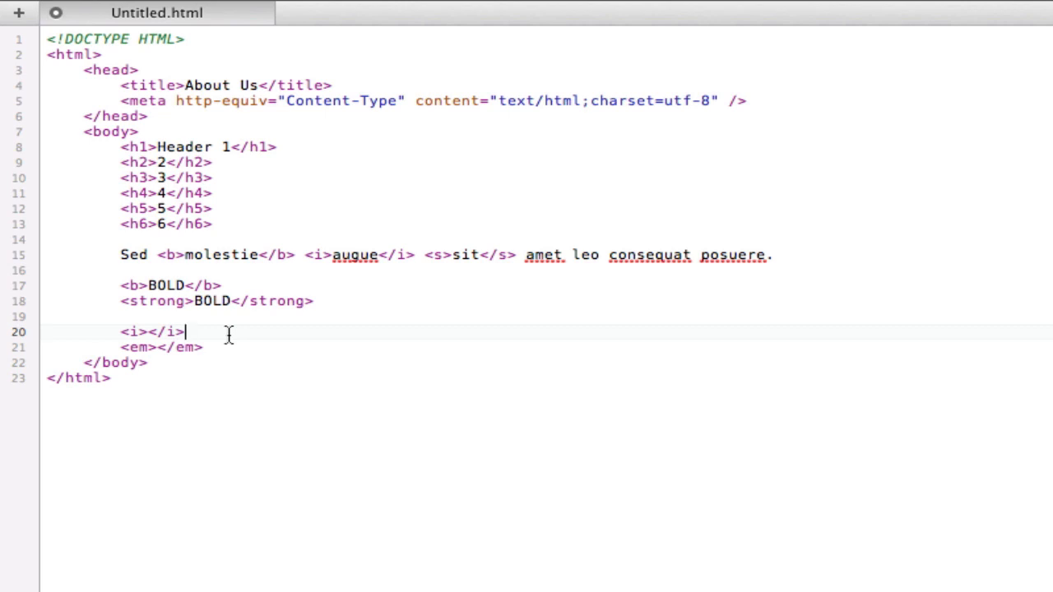